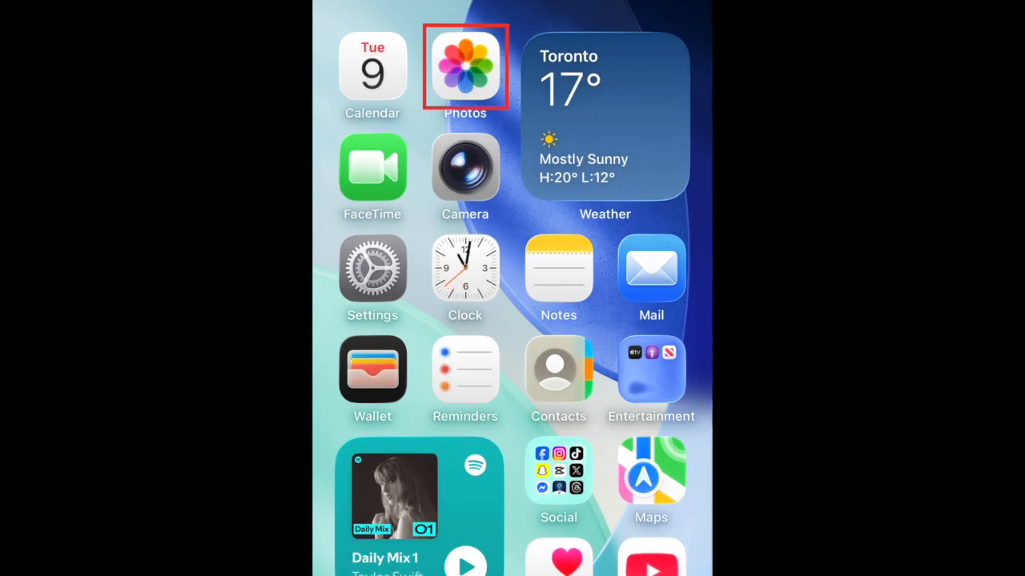
Step: Launch Photos from the Home Screen to show the Library grid
click(465, 66)
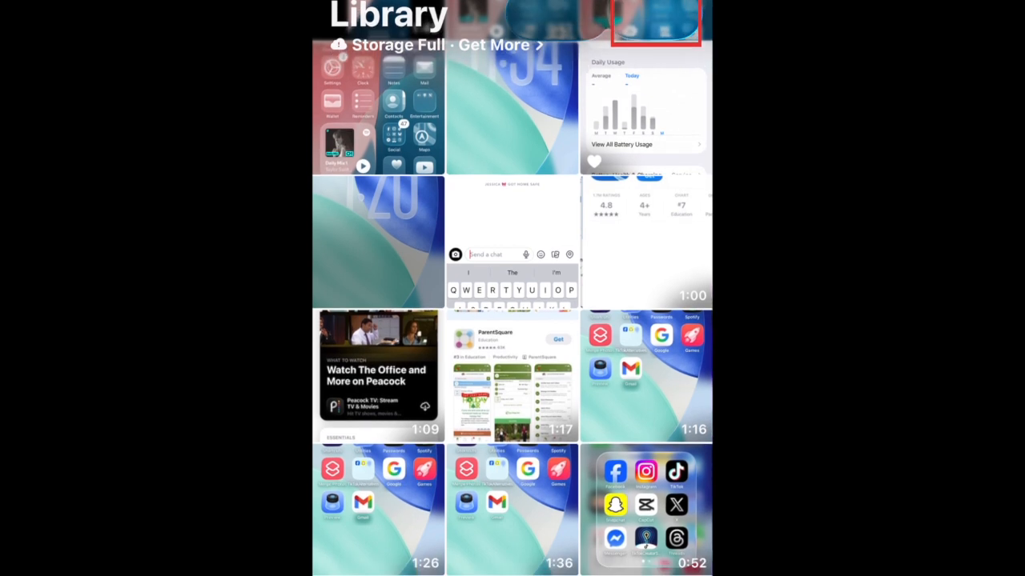
Step: Scroll the Library grid and check 18 photo and video thumbnails for removal
scroll(down, 3)
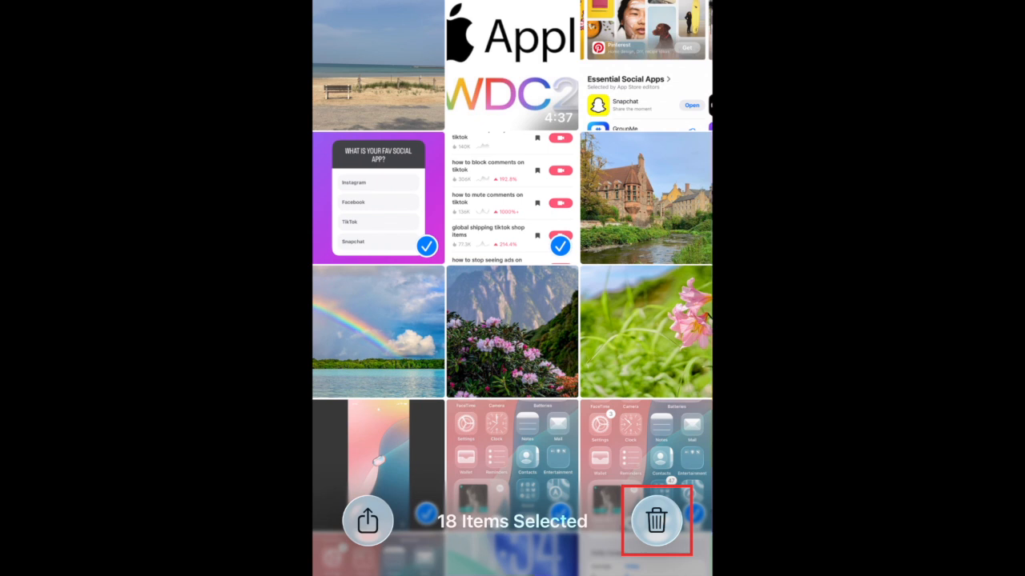
Step: Trash the selection and confirm 'Delete 18 Items', leaving the remaining grid
click(656, 521)
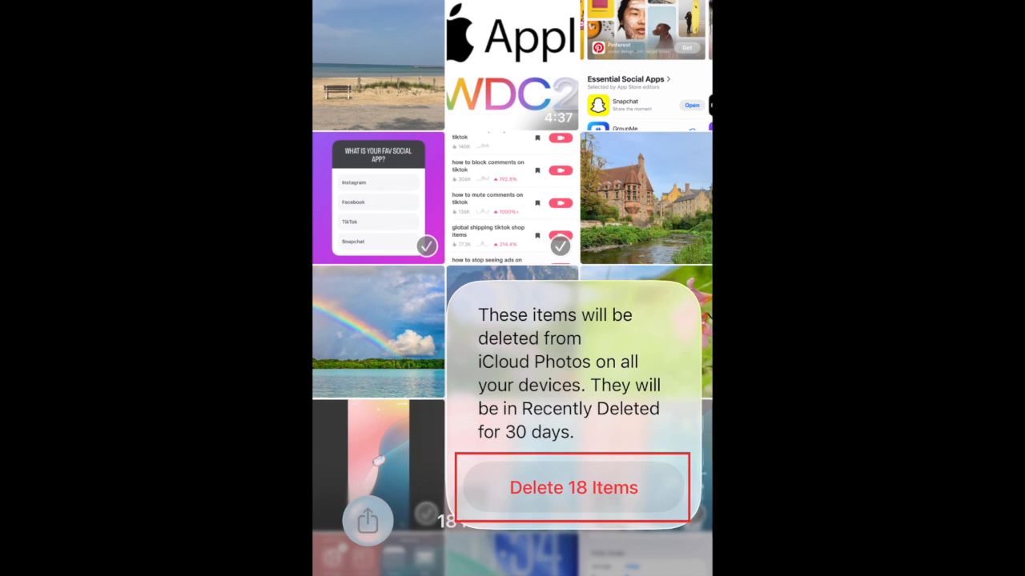
click(573, 487)
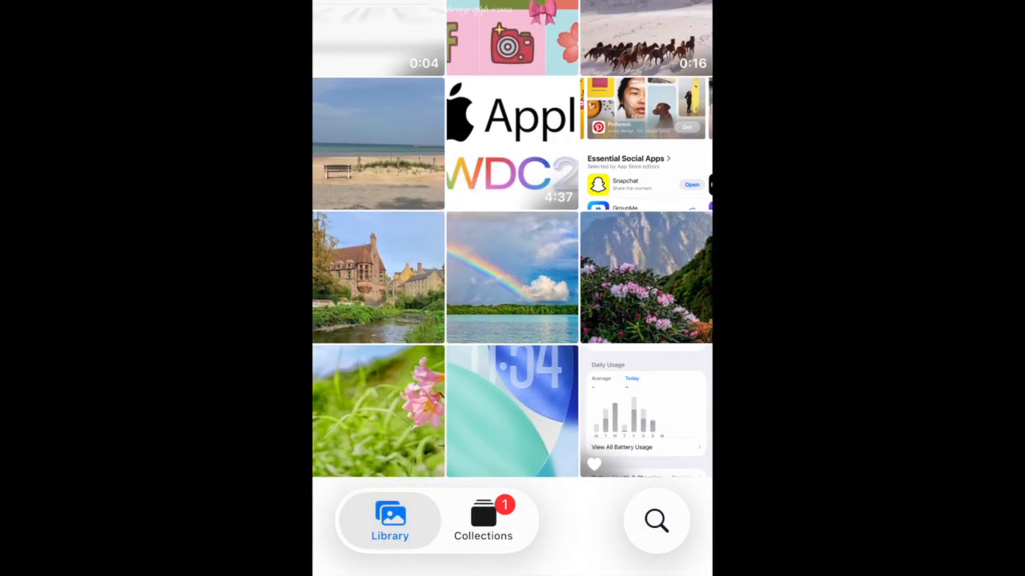